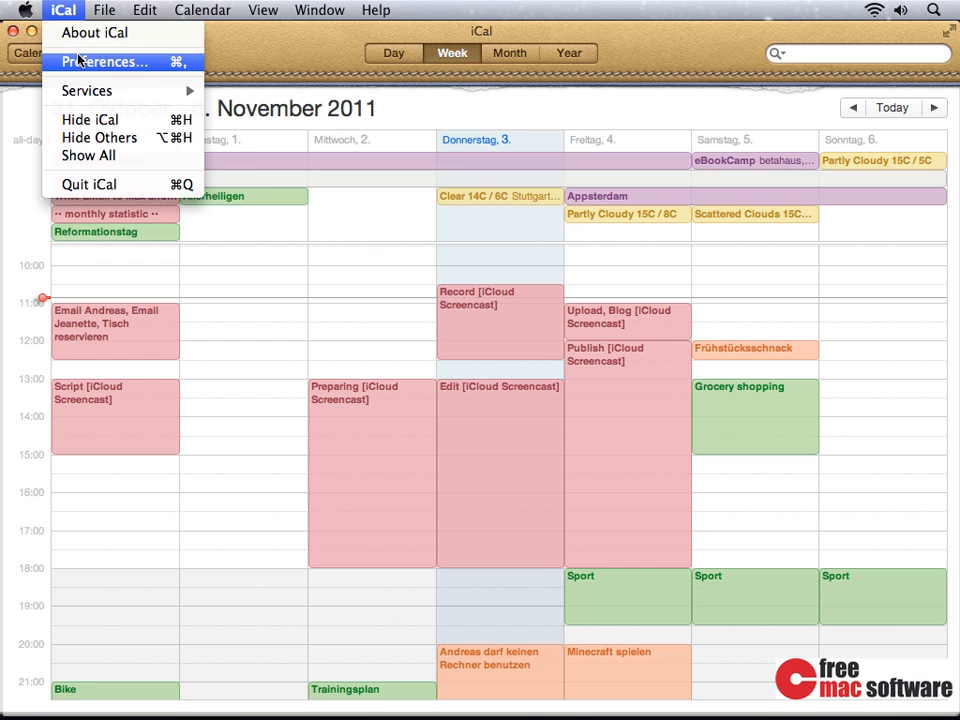
Step: Bring up iCal's preferences from the iCal menu
left_click(104, 60)
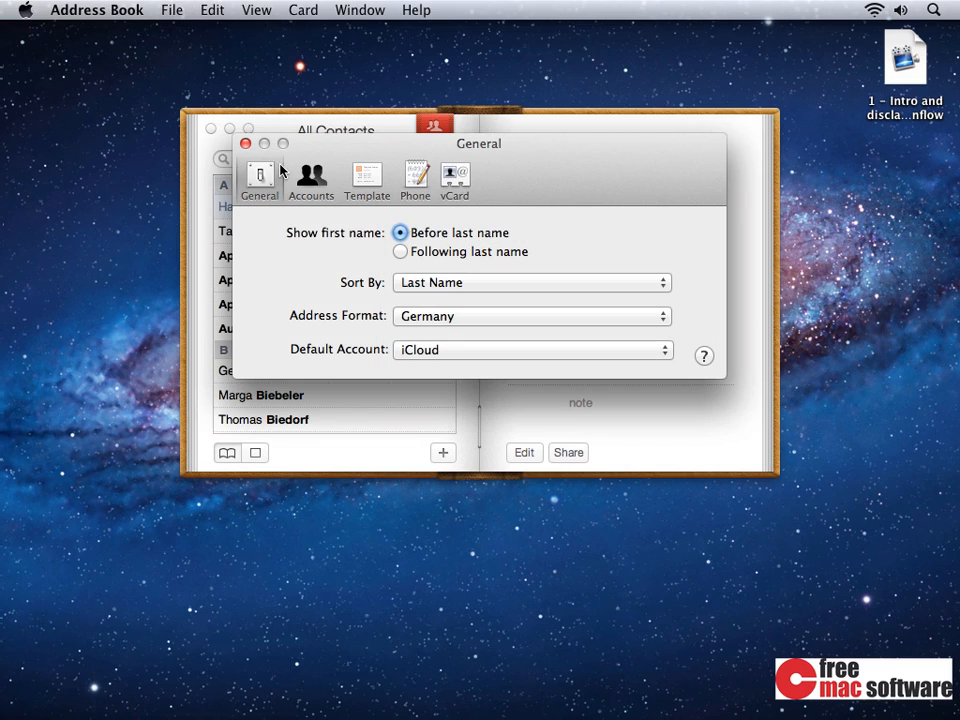
Step: Close the Address Book preferences before moving to iCloud.com in Safari
left_click(312, 180)
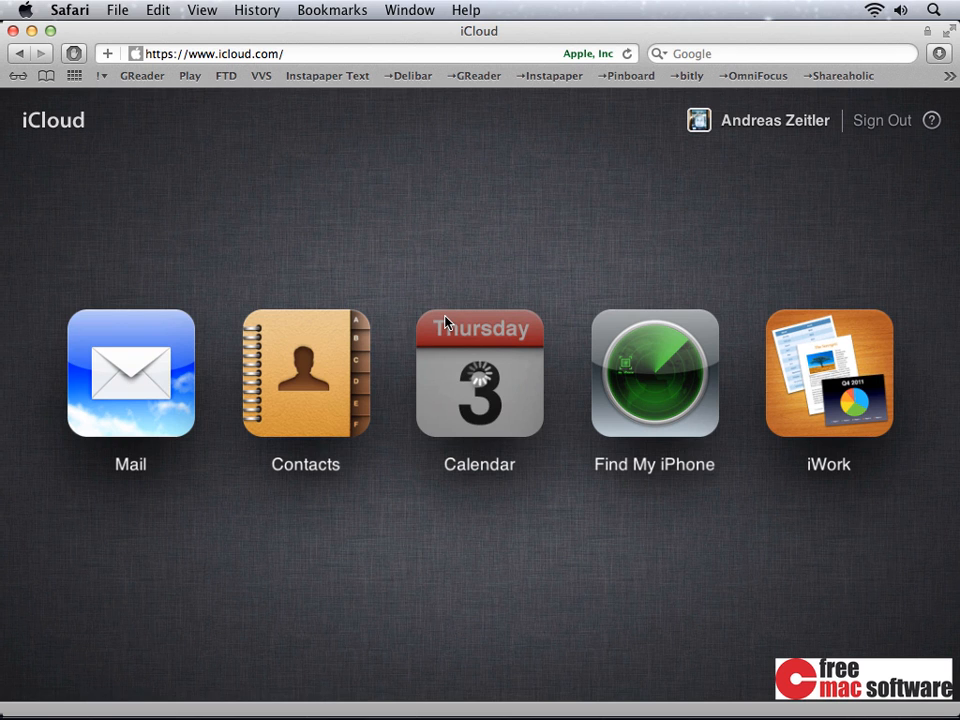
Step: Leave the iCloud.com web apps to return to iCal's week of 31 October – 6 November 2011
left_click(480, 374)
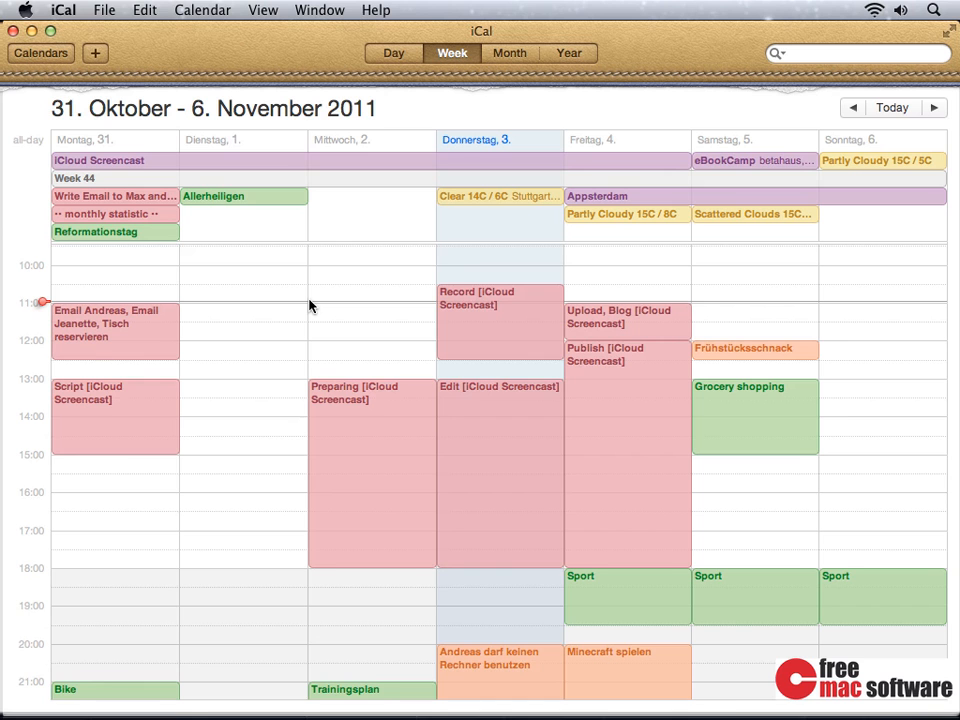
Step: Show the calendar list with On My Mac, iCloud and subscribed calendars such as Deutsche Feiertage
left_click(40, 52)
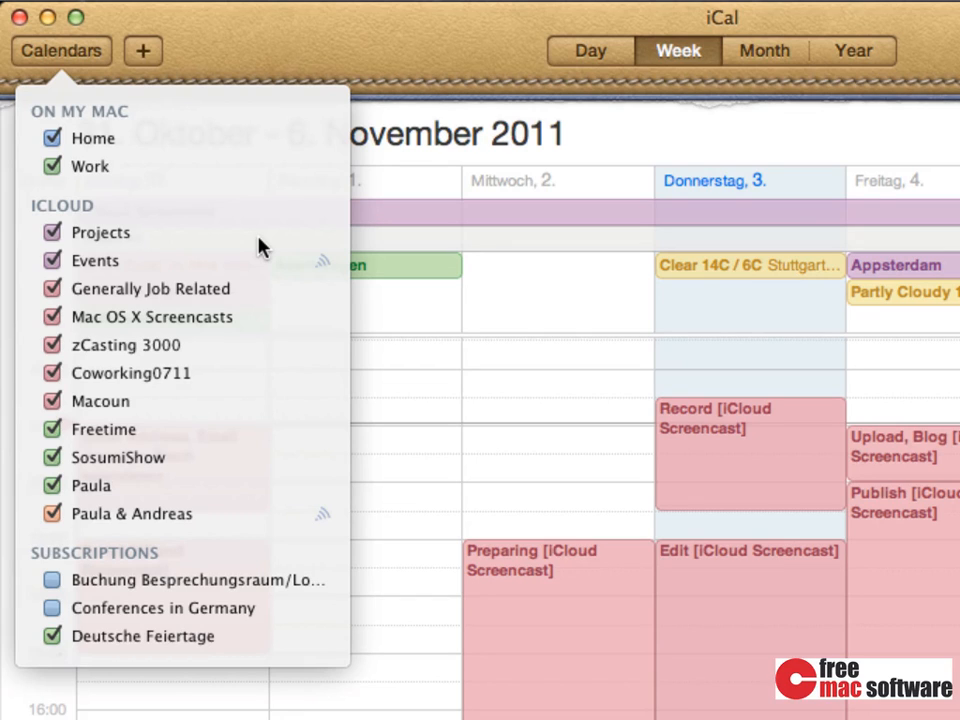
scroll("down", 3)
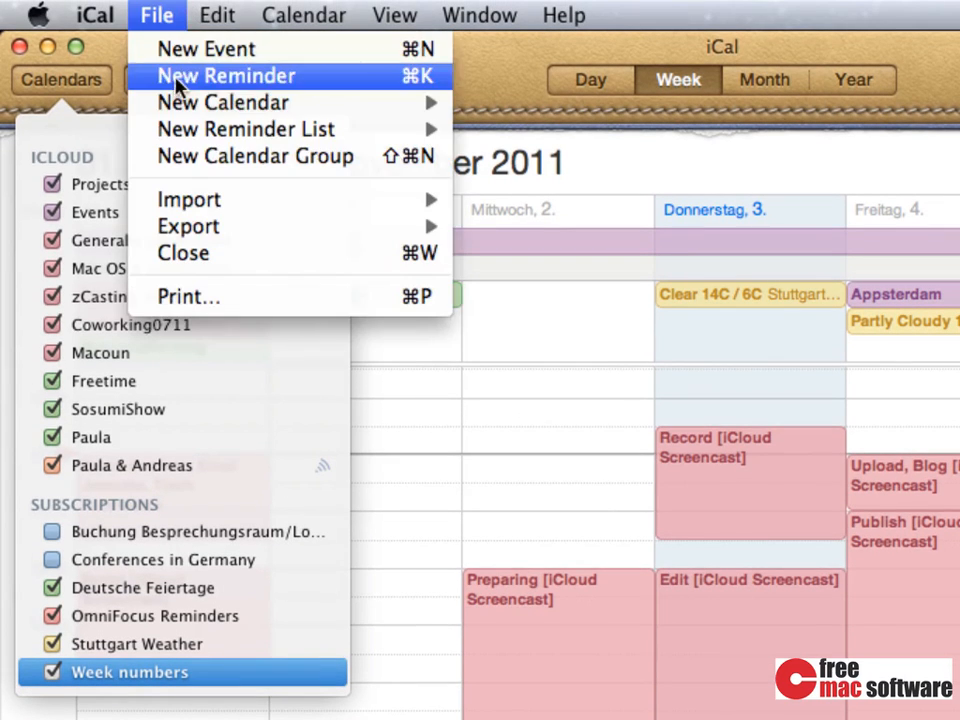
mouse_move(244, 128)
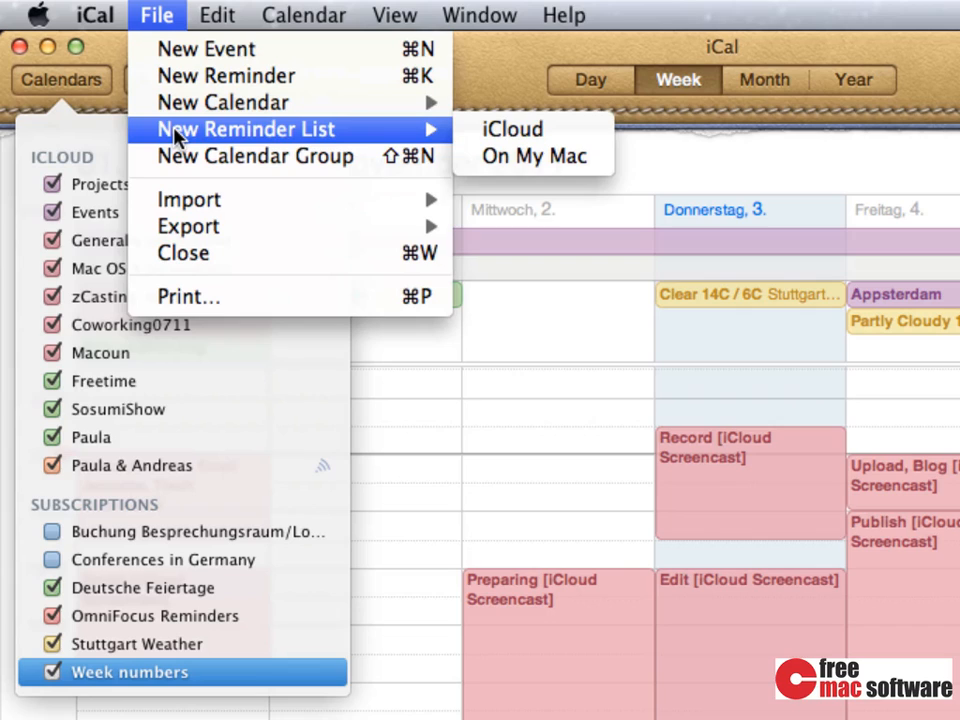
mouse_move(532, 156)
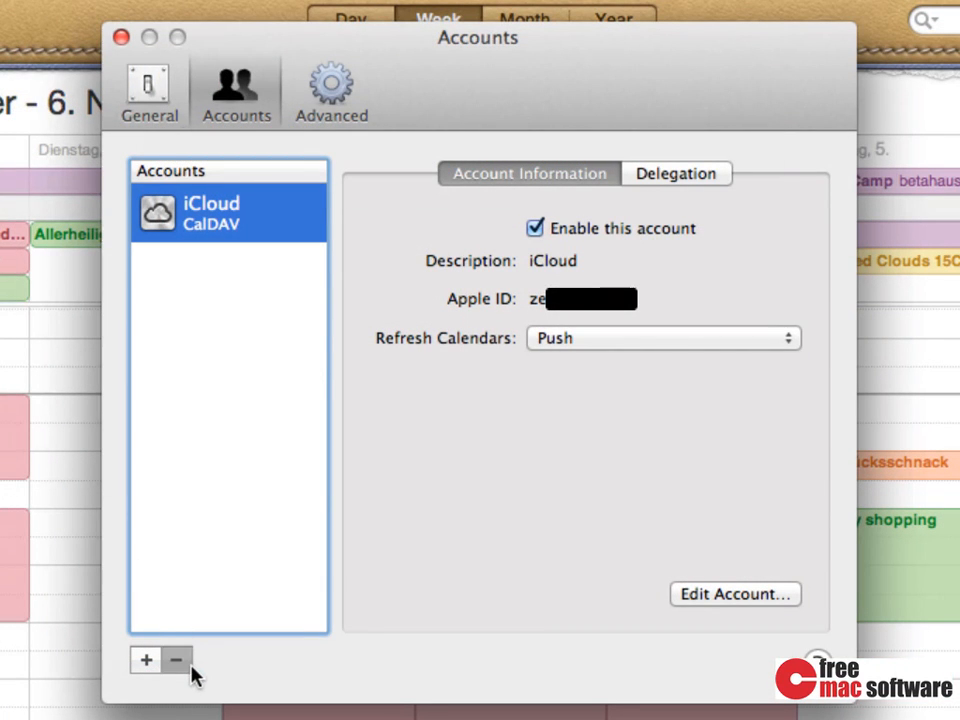
Step: Select the iCloud CalDAV account in iCal's Accounts preferences to review its push refresh
left_click(176, 660)
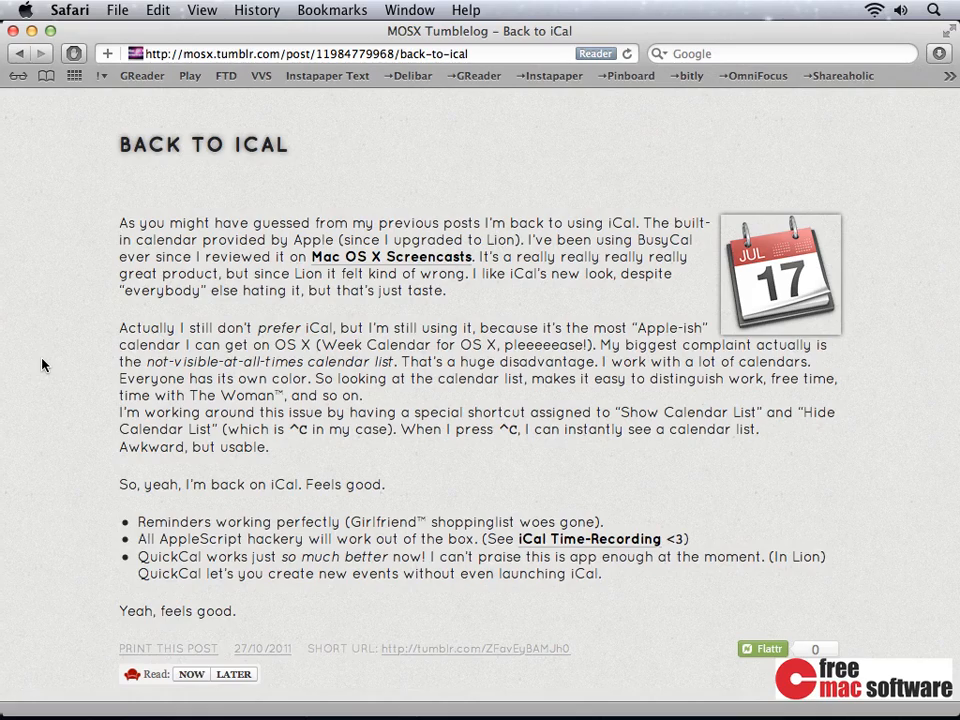
Step: Navigate from the blog post back to iCloud.com for the account settings
left_click(24, 108)
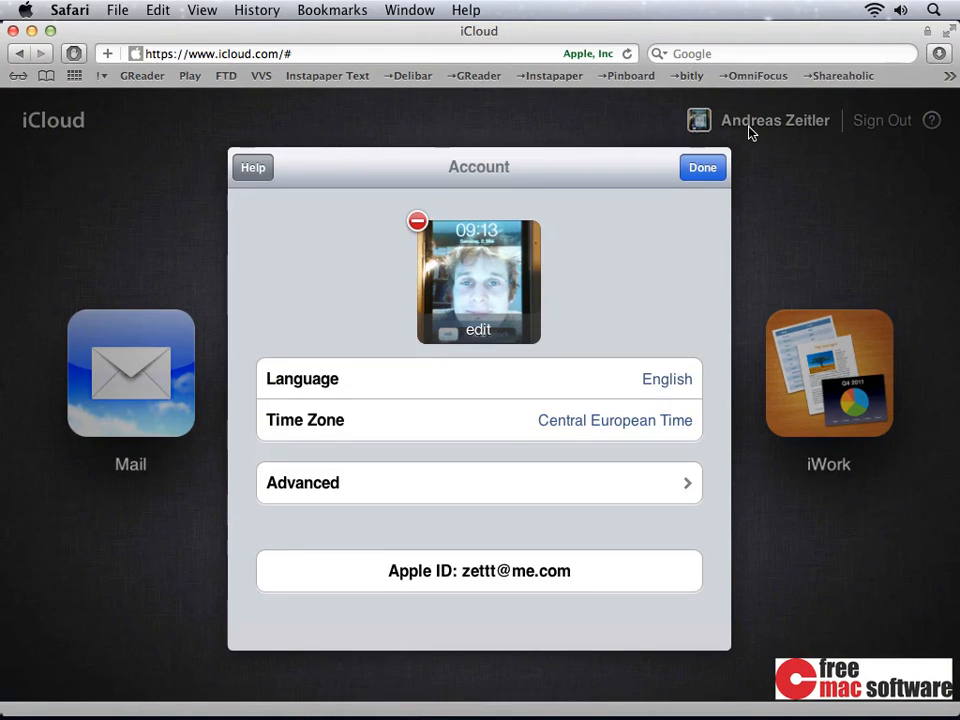
Step: Show the Advanced account settings offering Reset Photo Stream
left_click(478, 482)
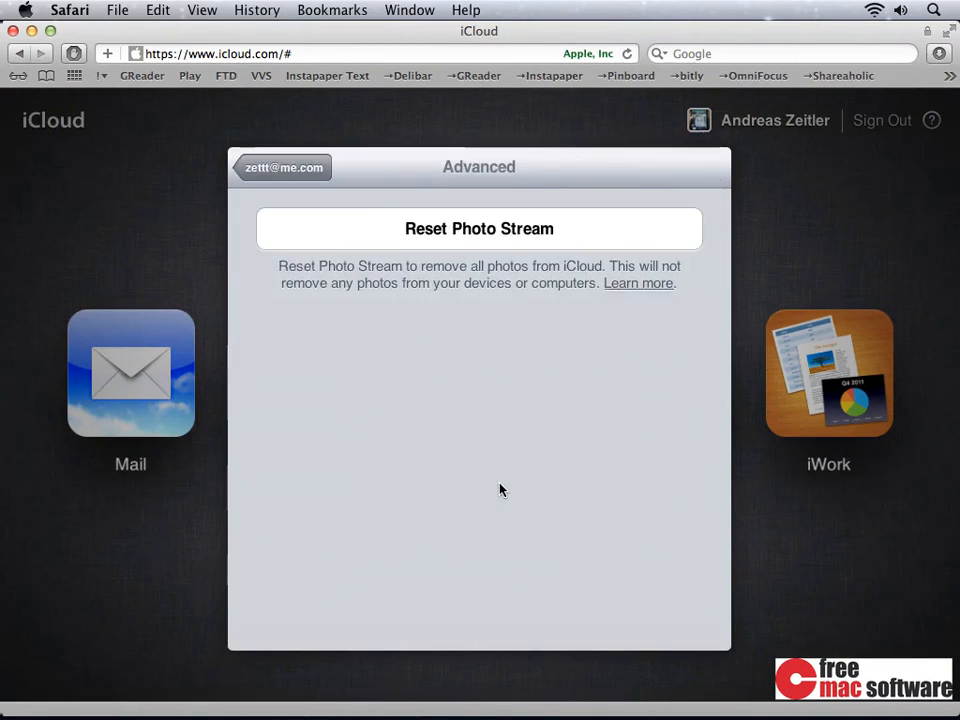
left_click(480, 228)
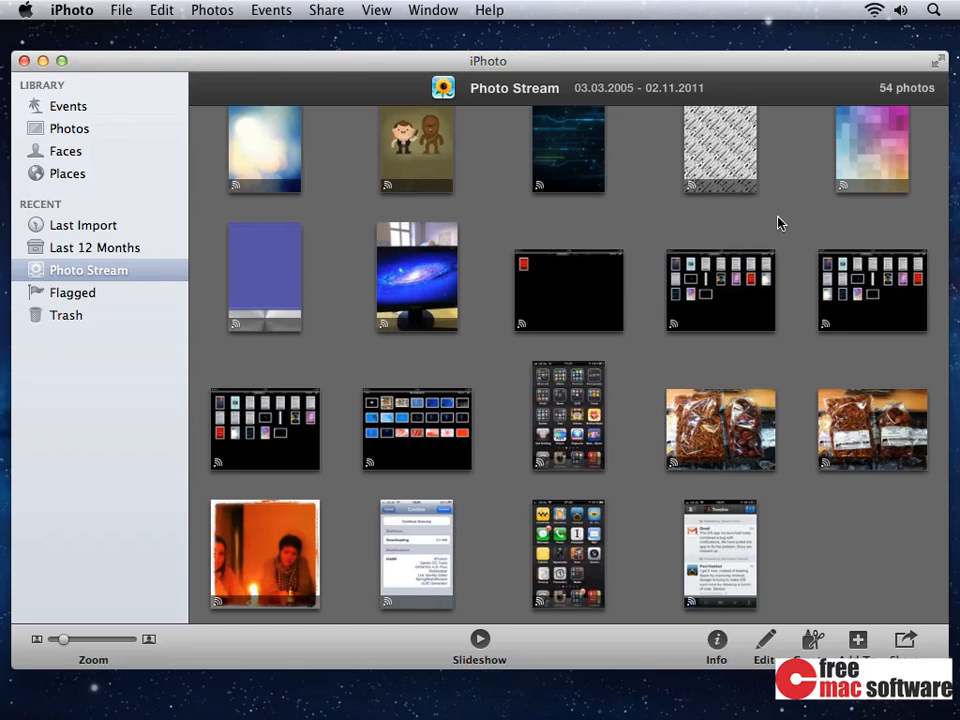
Step: View the latest iPhone screenshot in Photo Stream at full size, then clear the selection
left_click(872, 552)
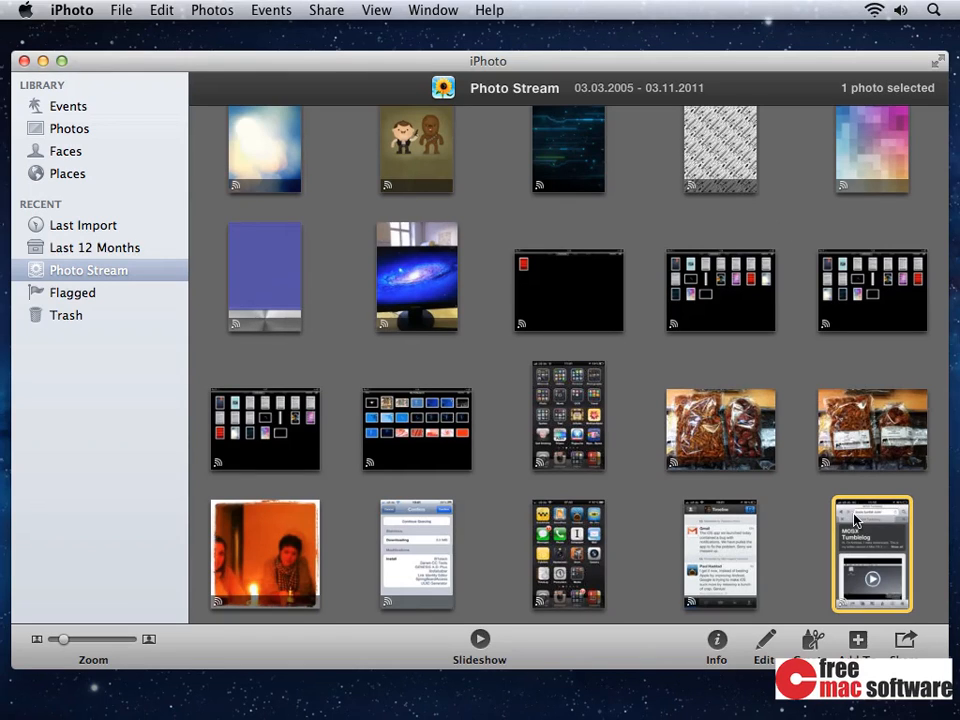
double_click(872, 556)
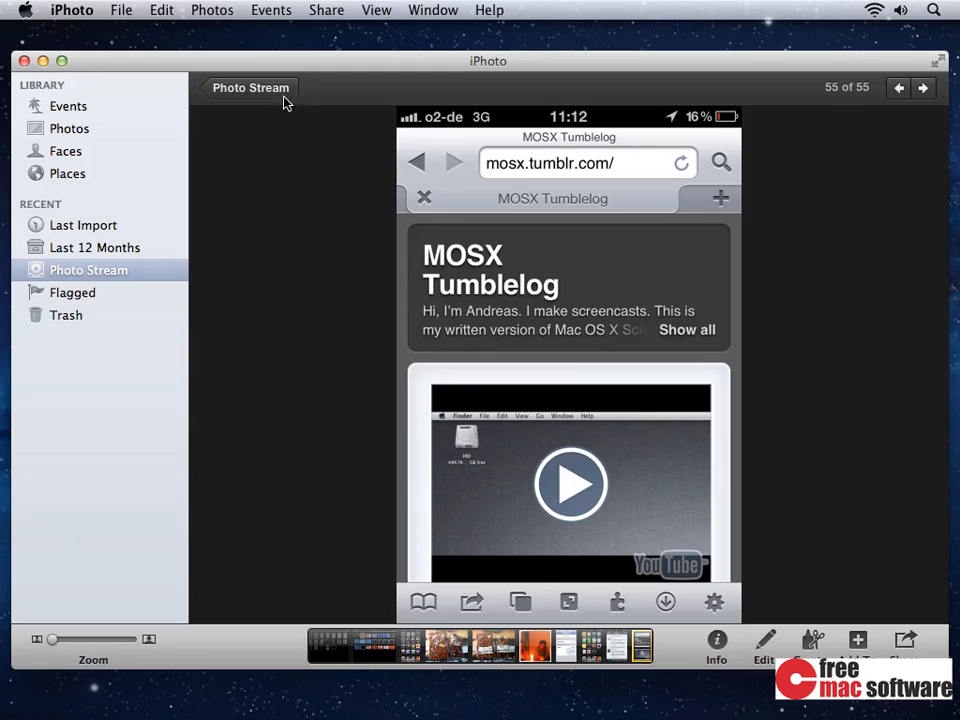
left_click(250, 88)
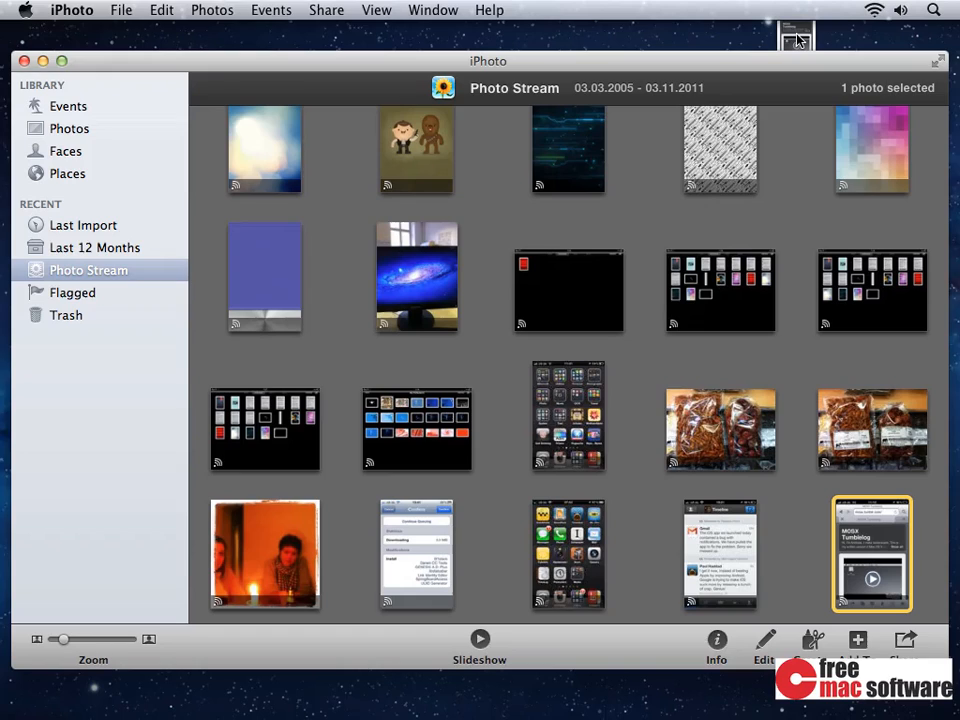
left_click(640, 186)
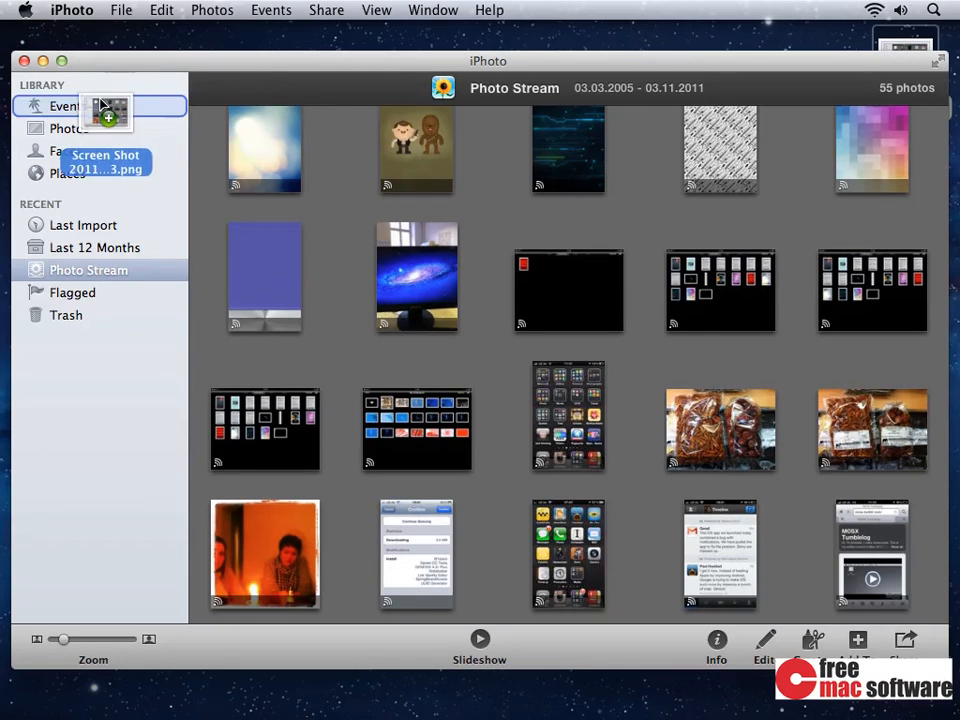
Step: Switch to Events and back to Photo Stream to watch the new screenshot upload
left_click(68, 106)
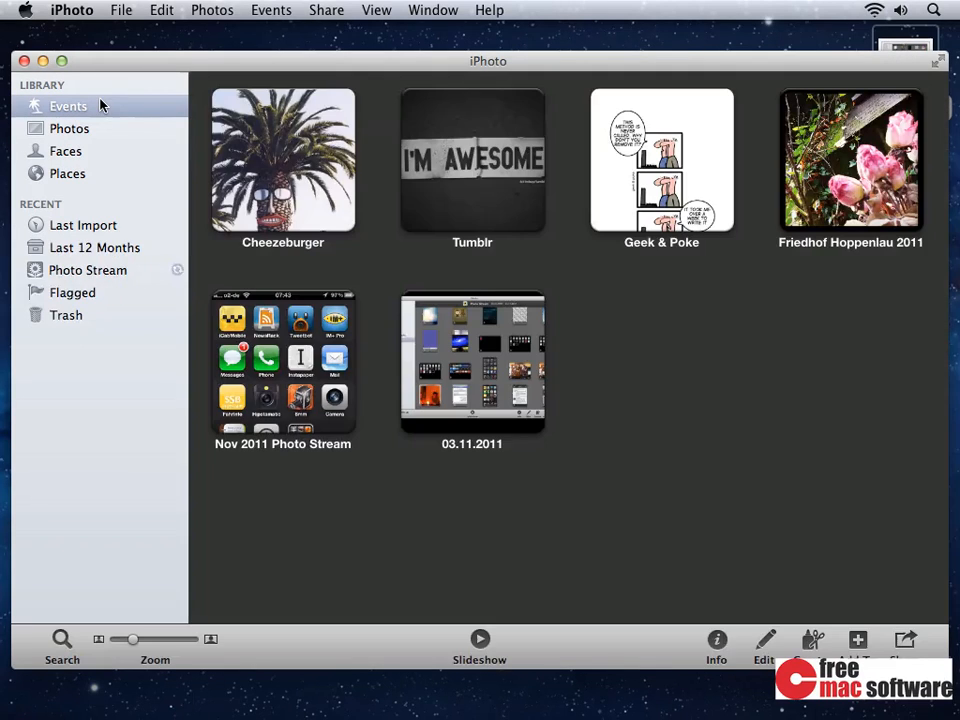
left_click(88, 270)
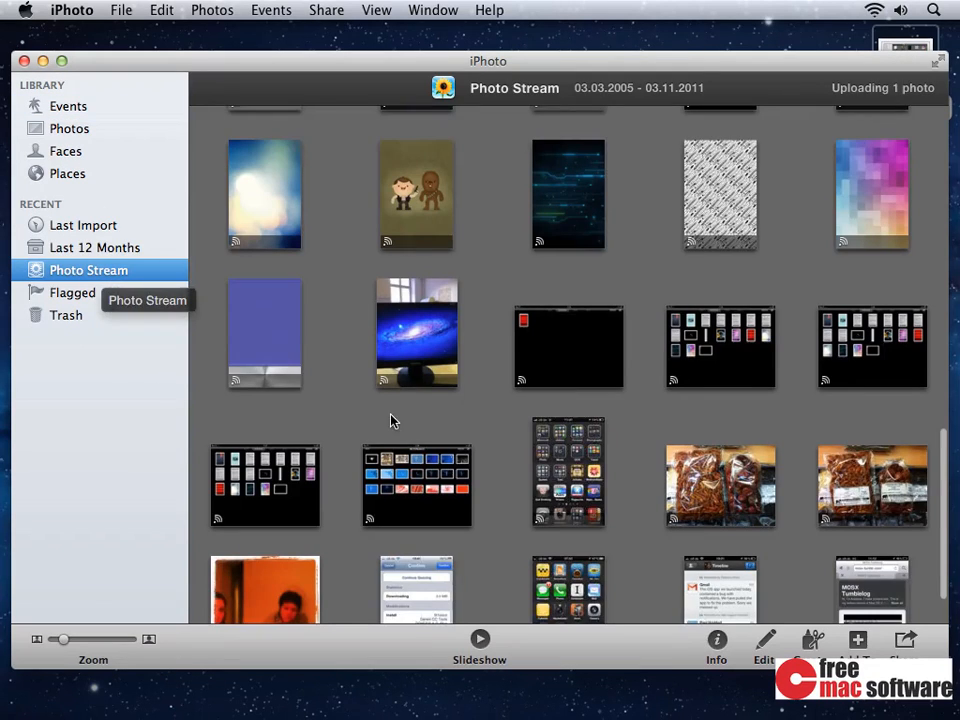
scroll("down", 3)
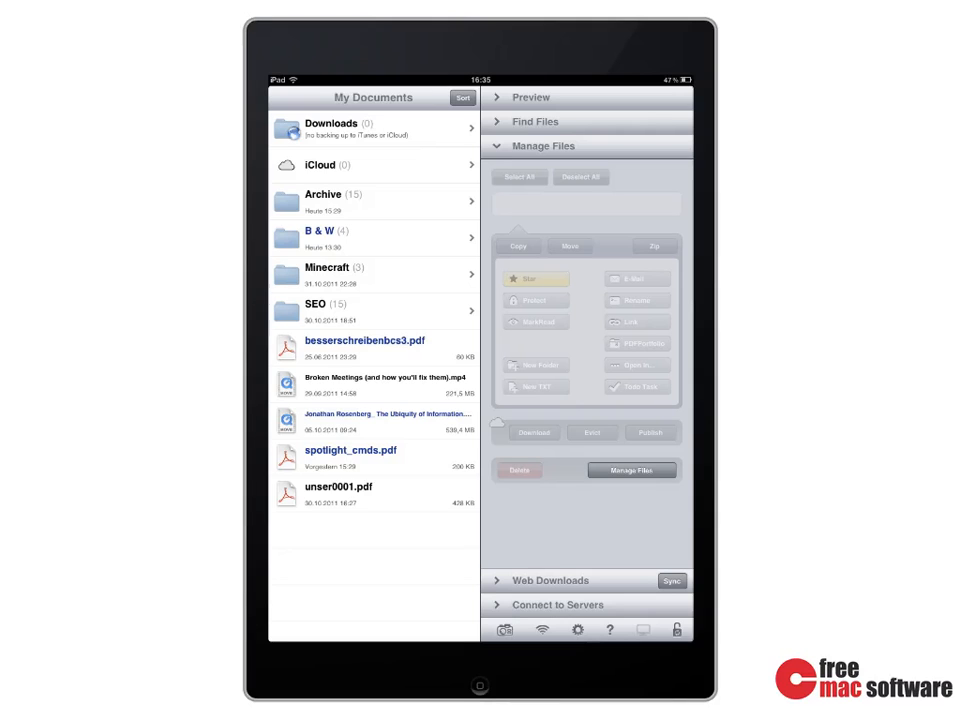
Step: Copy besserschreibenbcs3.pdf and spotlight_cmds.pdf into GoodReader's iCloud folder
left_click(632, 470)
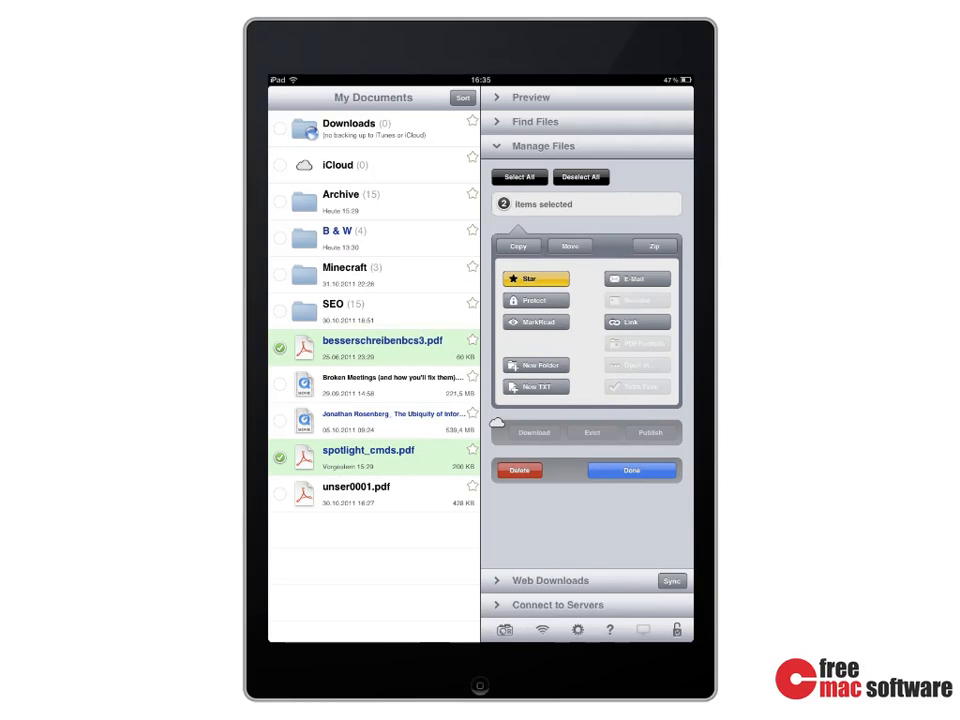
left_click(516, 246)
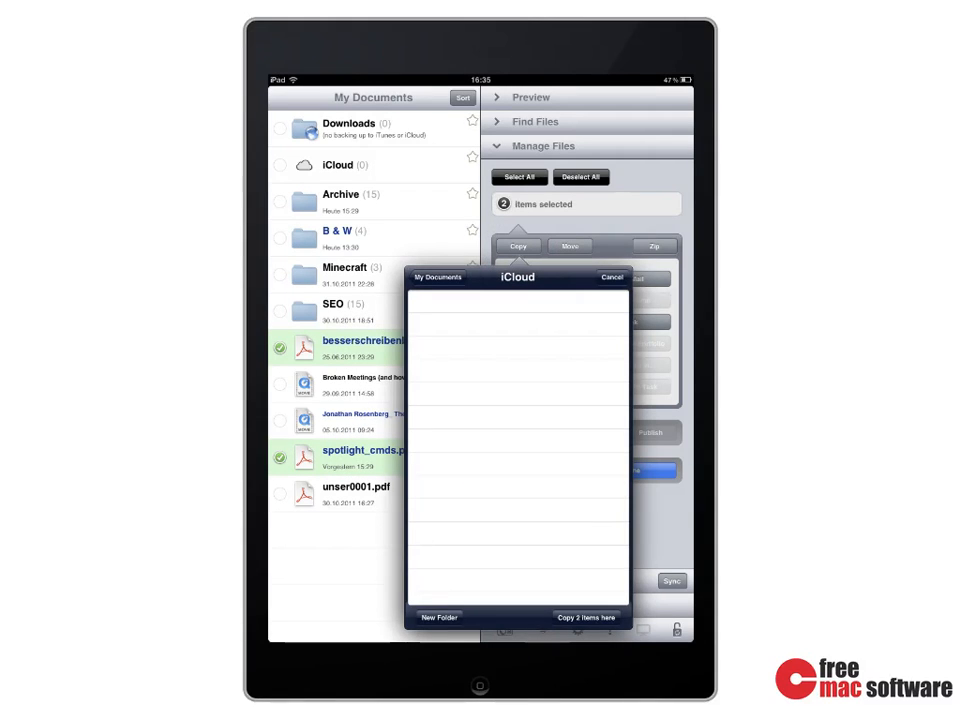
left_click(586, 616)
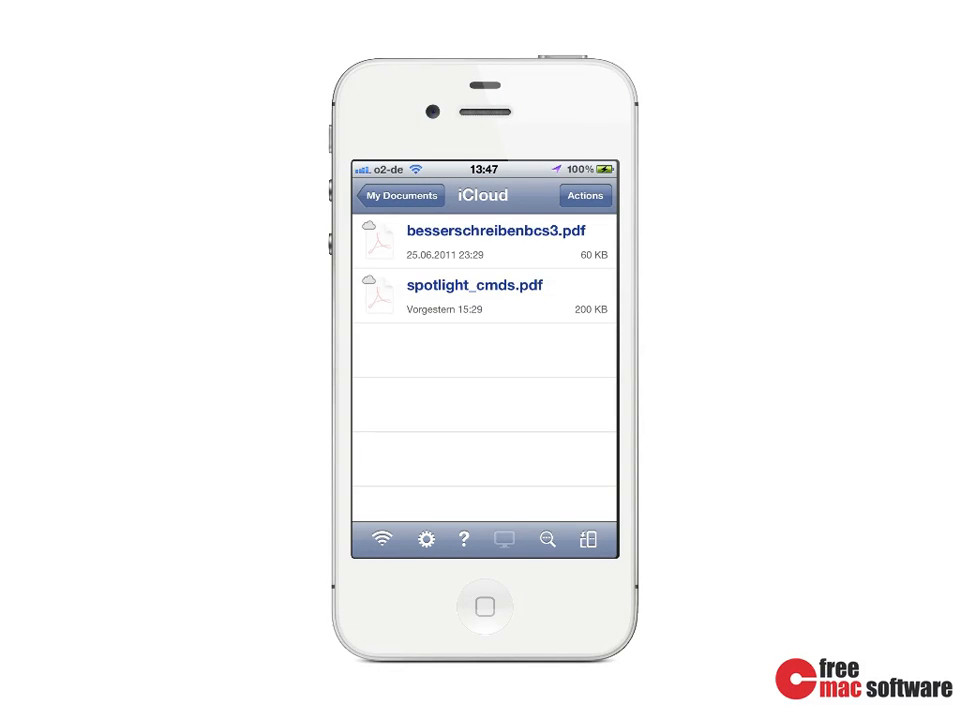
Step: Enter the iCloud folder on the iPhone showing the two synced PDFs
left_click(474, 284)
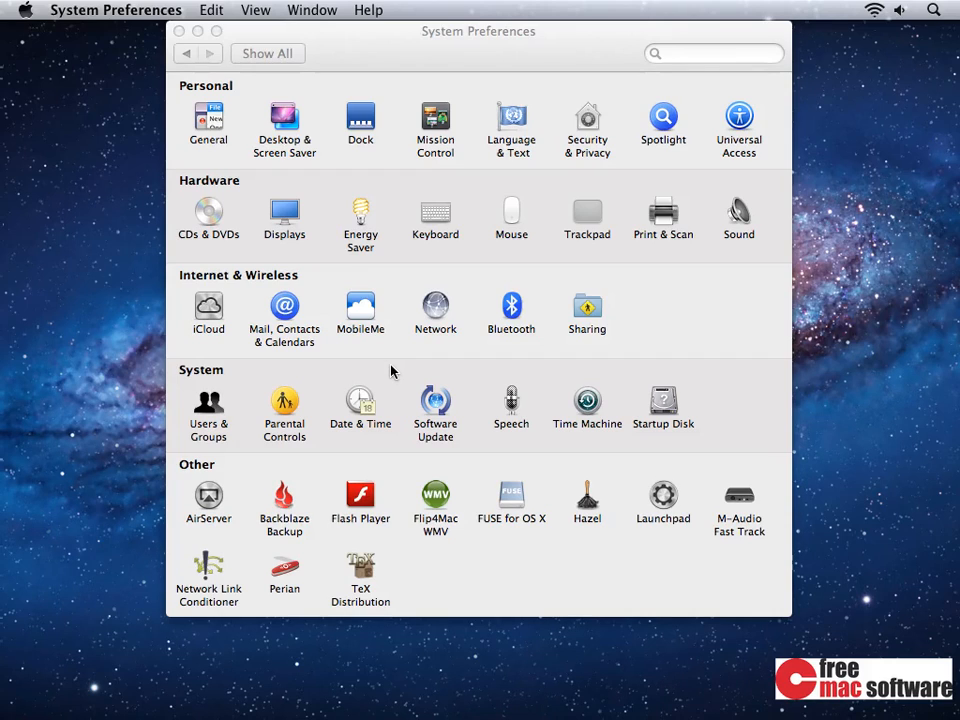
Step: Delete all of GoodReader for iPhone's documents and data from iCloud storage and confirm
left_click(208, 310)
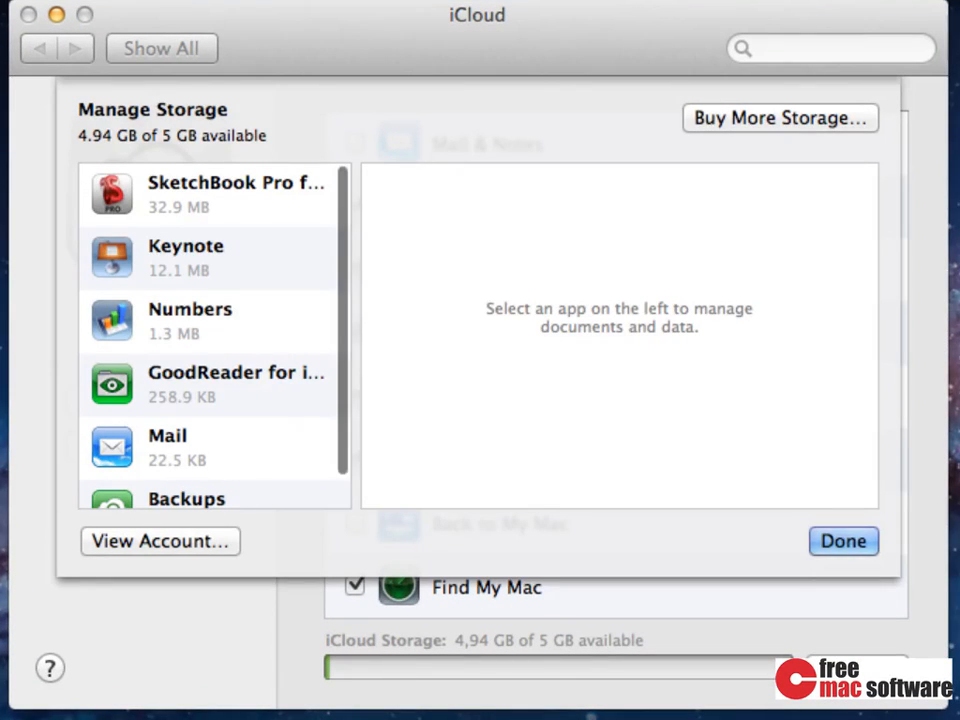
left_click(210, 384)
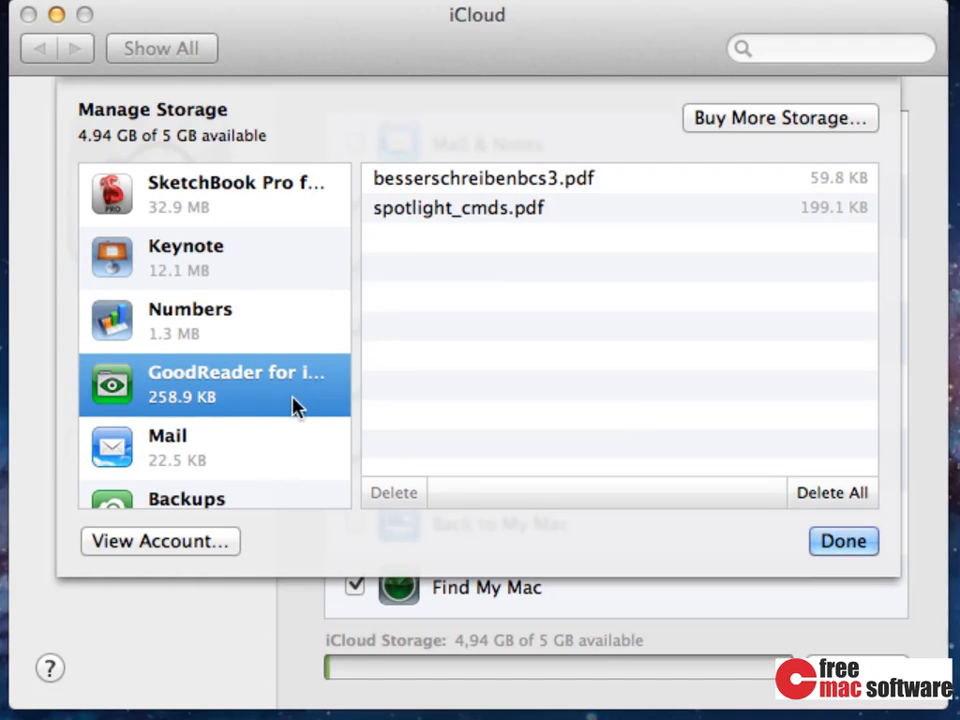
left_click(832, 492)
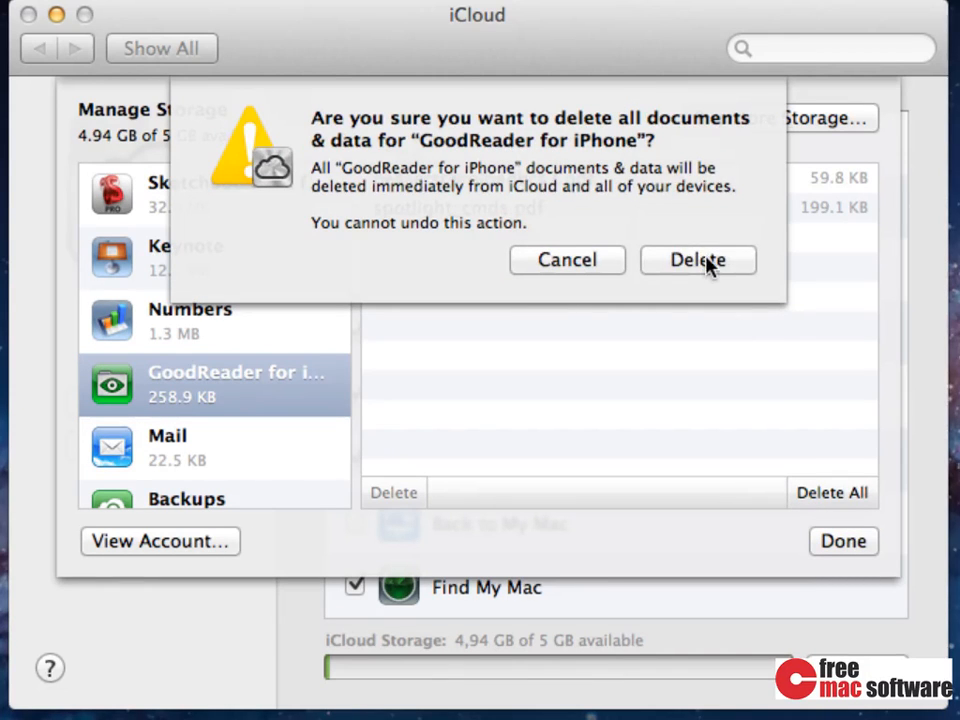
left_click(698, 260)
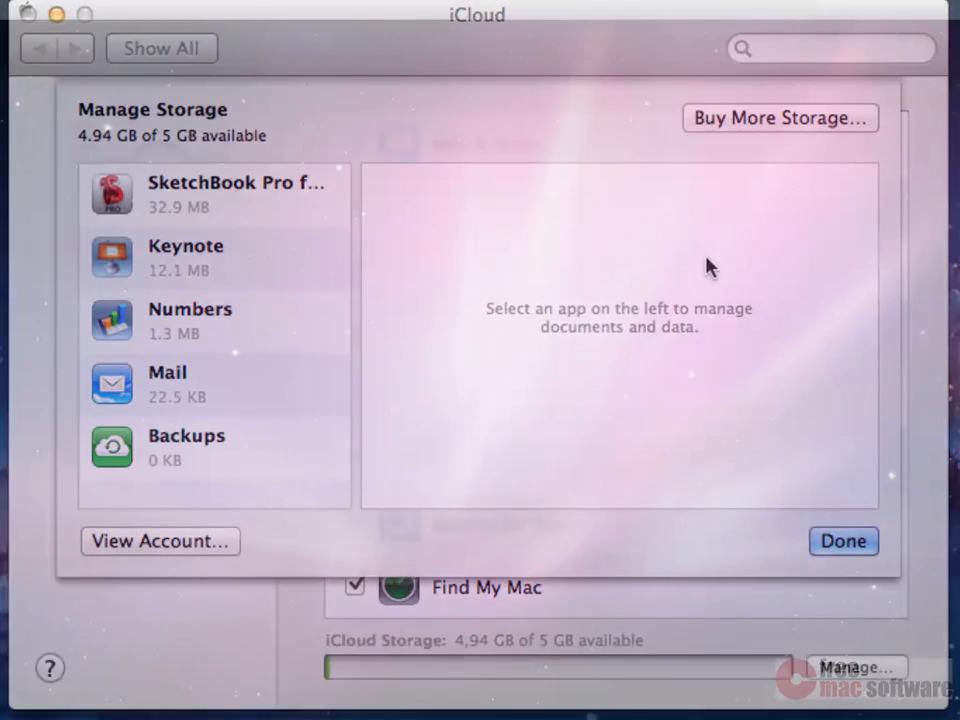